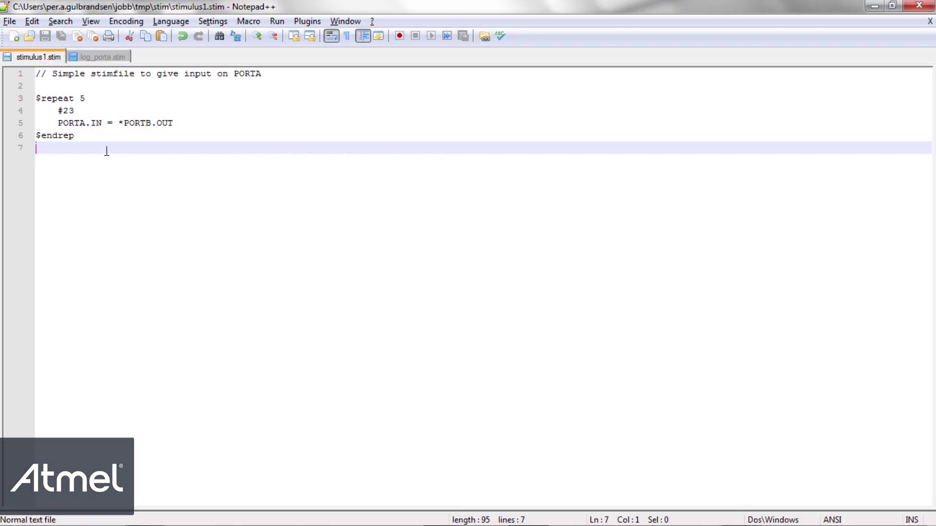
Walk through stimulus1.stim's $repeat 5, #23 delay and PORTA.IN assignment lines
{"action": "left_click", "coordinate": [102, 98]}
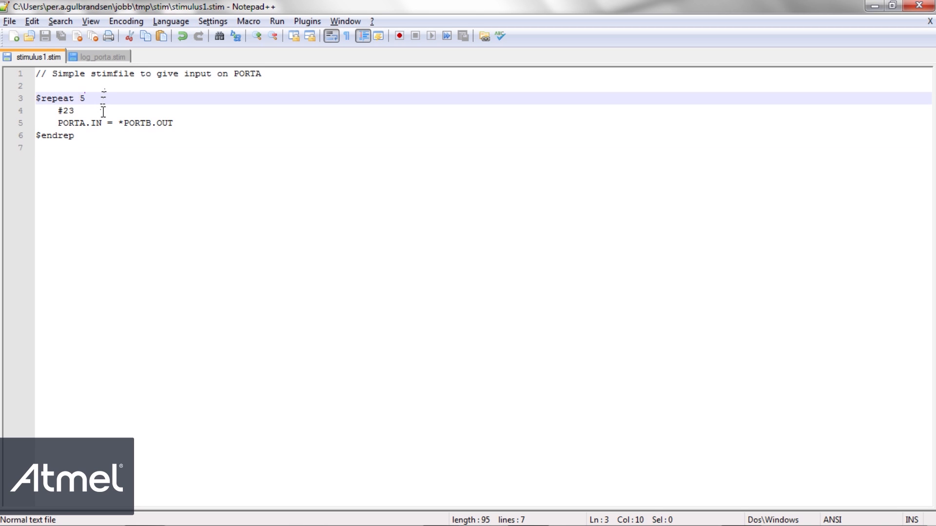
{"action": "left_click", "coordinate": [85, 97]}
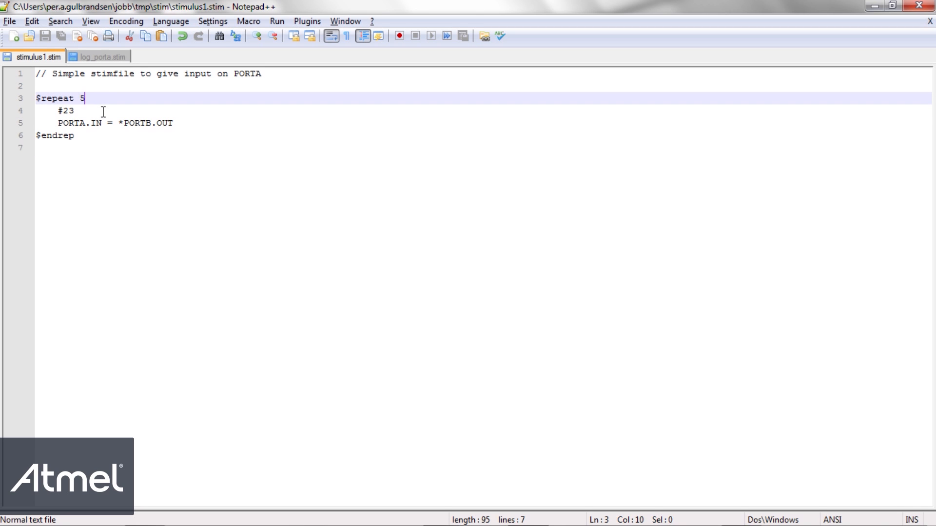
{"action": "left_click", "coordinate": [76, 111]}
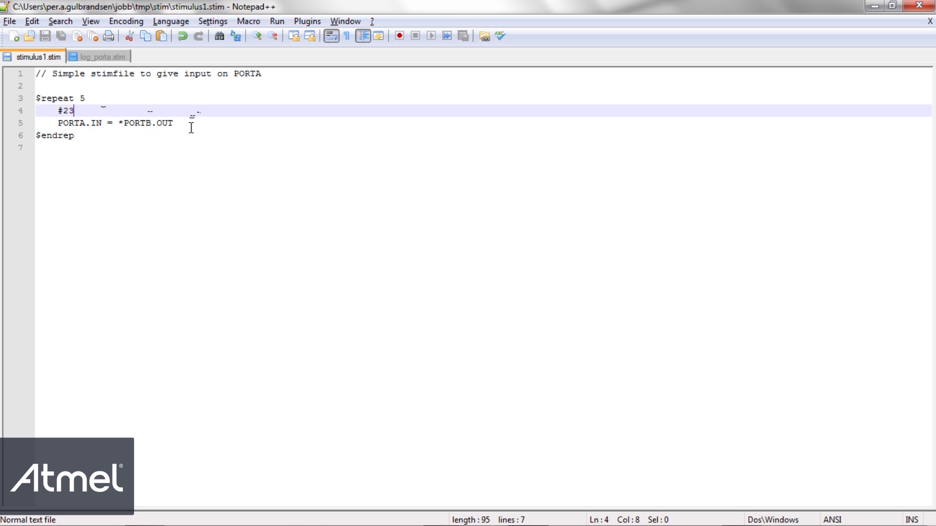
{"action": "left_click", "coordinate": [182, 123]}
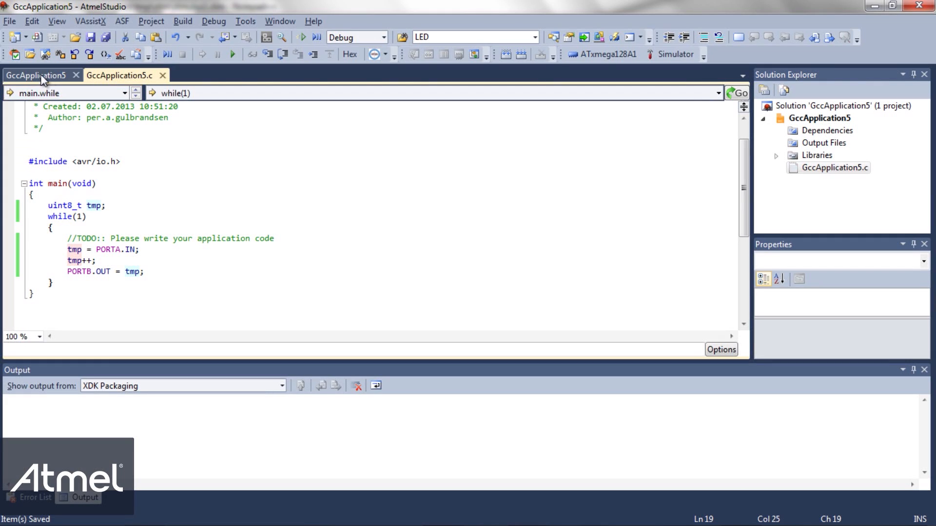
In the GccApplication5 properties, pick stimulus1.stim as the simulator's stimuli file
{"action": "left_click", "coordinate": [35, 75]}
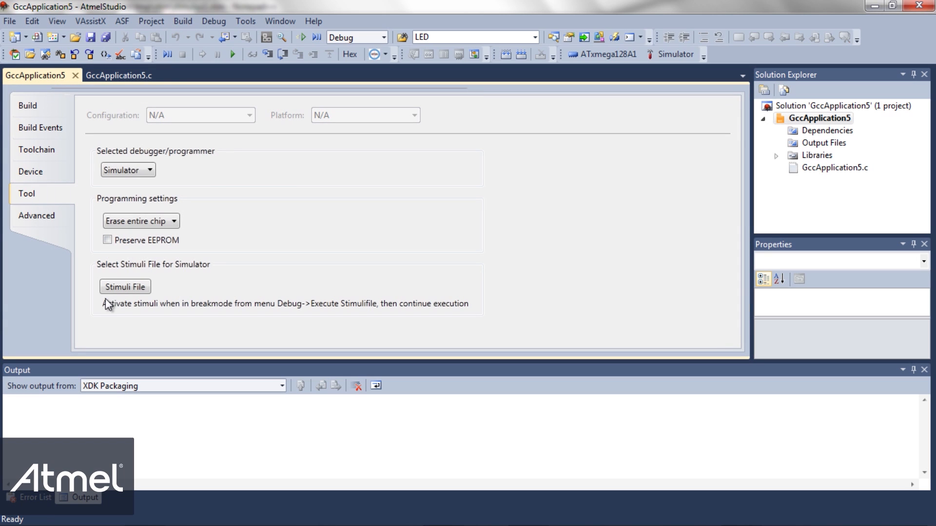
{"action": "left_click", "coordinate": [125, 286]}
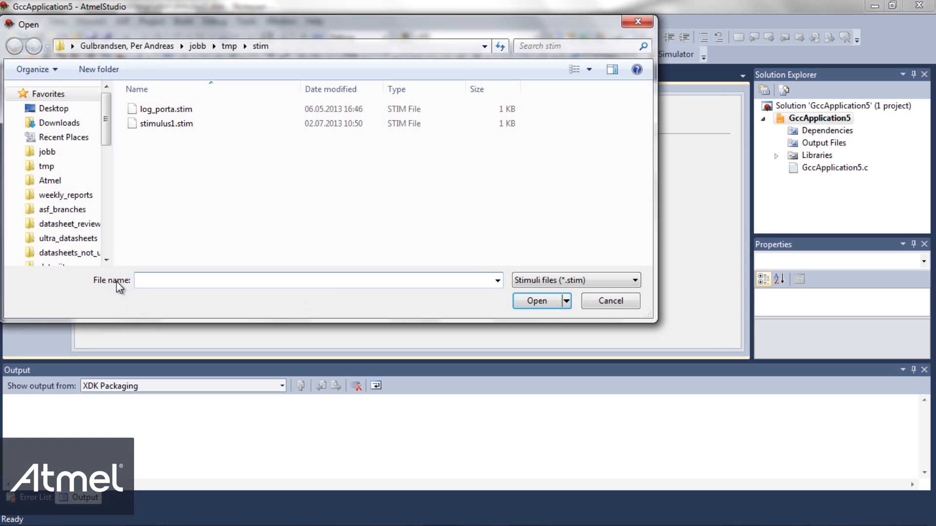
{"action": "scroll", "scroll_direction": "down", "scroll_amount": 3}
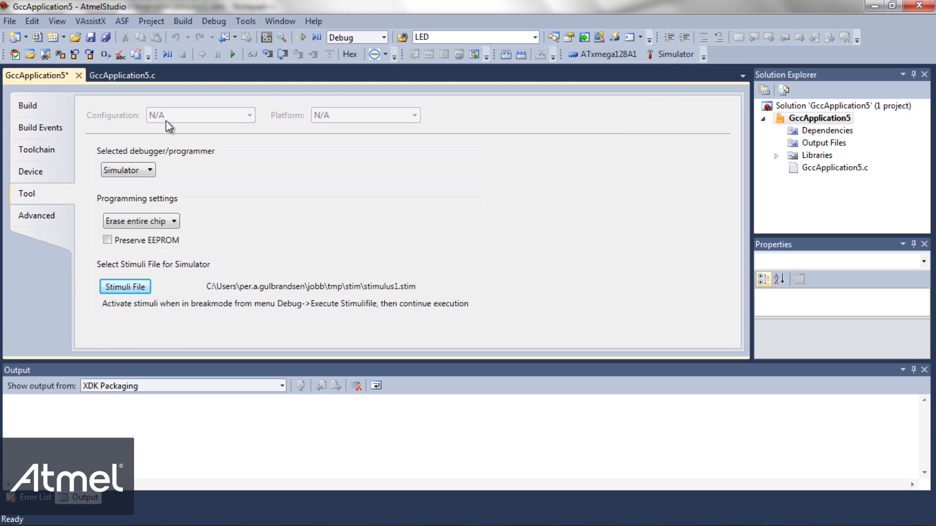
{"action": "mouse_move", "coordinate": [438, 291]}
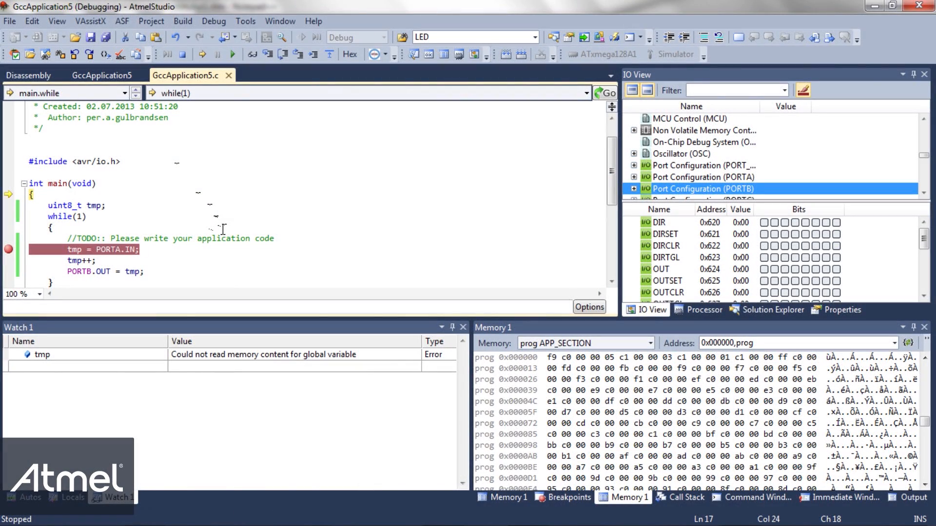
{"action": "mouse_move", "coordinate": [223, 228]}
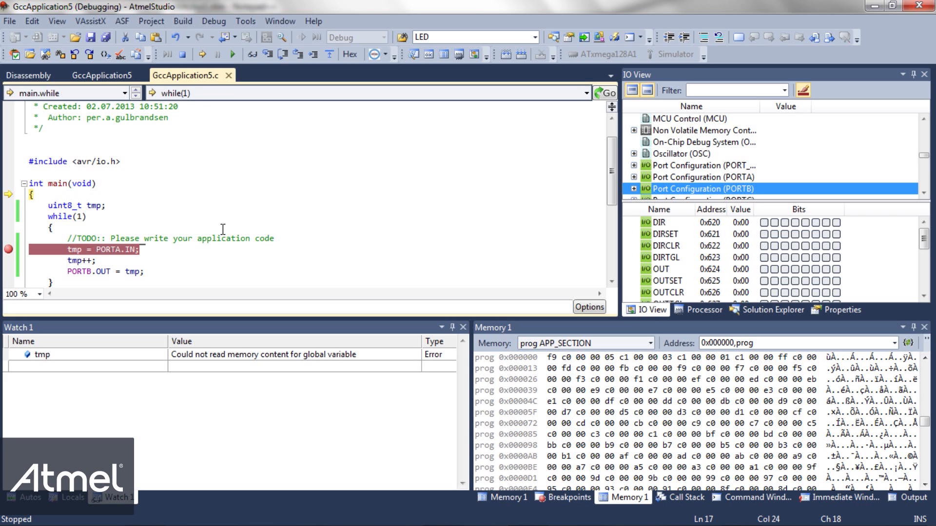
Resume execution until the PORTA.IN breakpoint is hit with tmp equal to 1
{"action": "key", "text": "F10"}
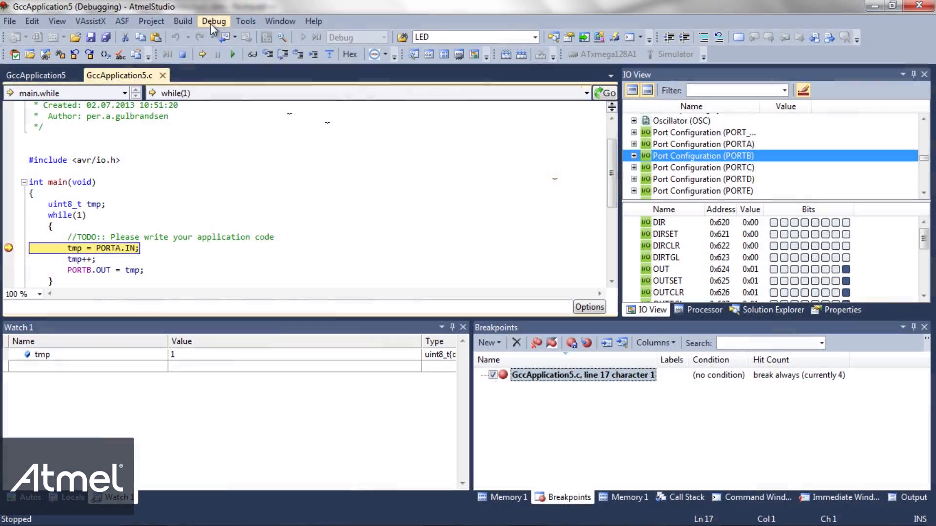
Execute the stimuli file and show FileStimuliProvider messages in the Output pane
{"action": "left_click", "coordinate": [214, 20]}
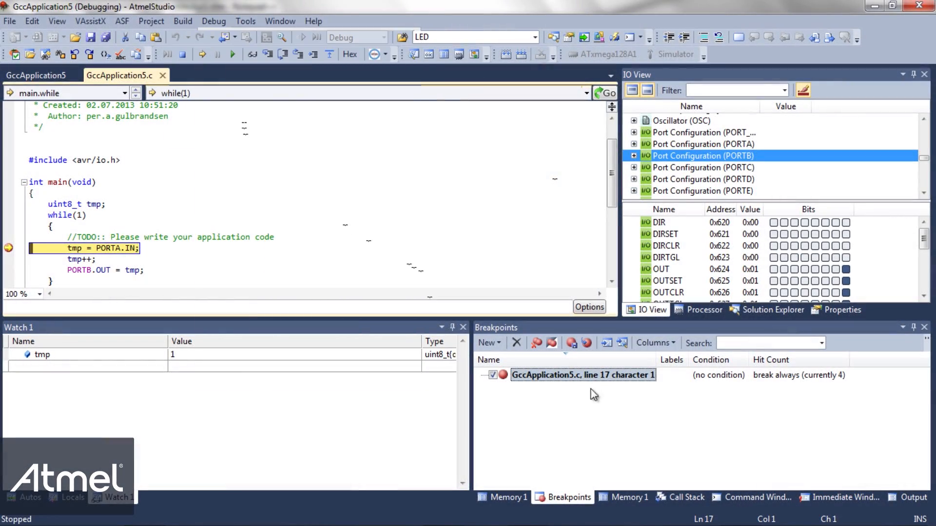
{"action": "left_click", "coordinate": [915, 497]}
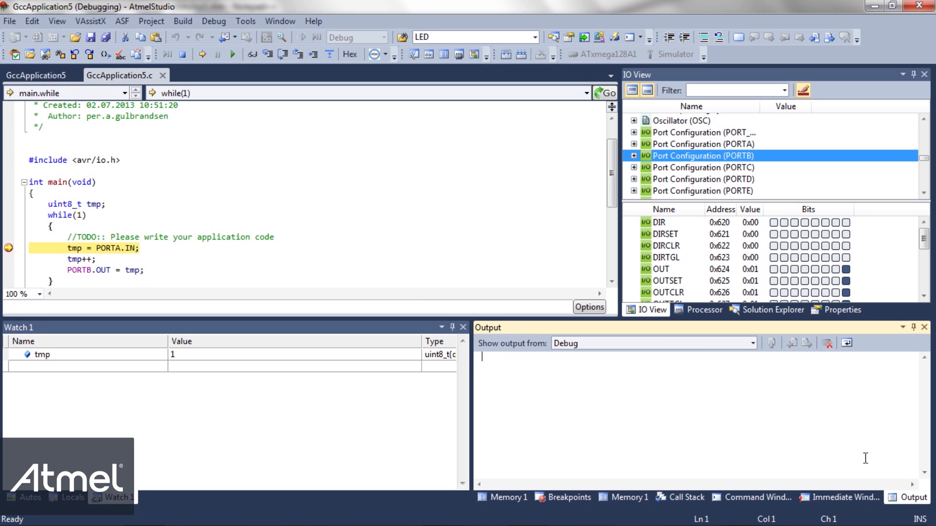
{"action": "left_click", "coordinate": [753, 342]}
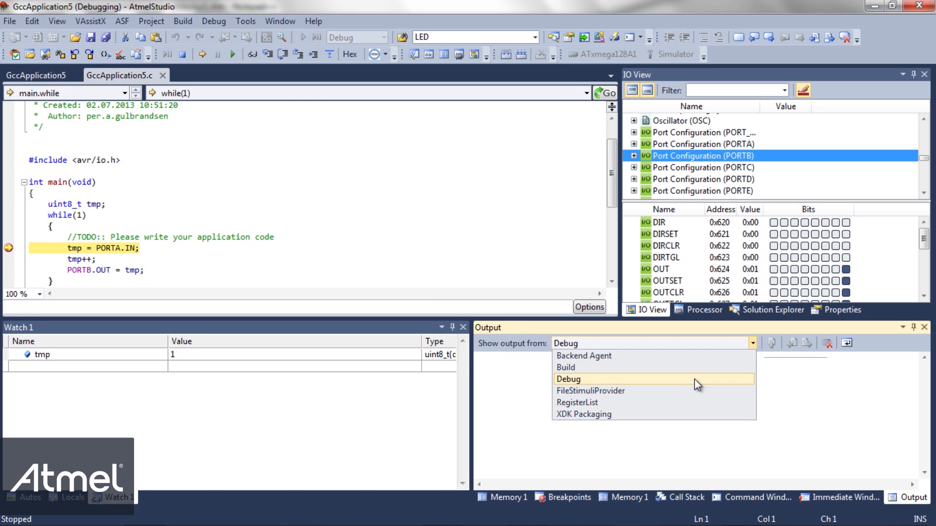
{"action": "left_click", "coordinate": [591, 390]}
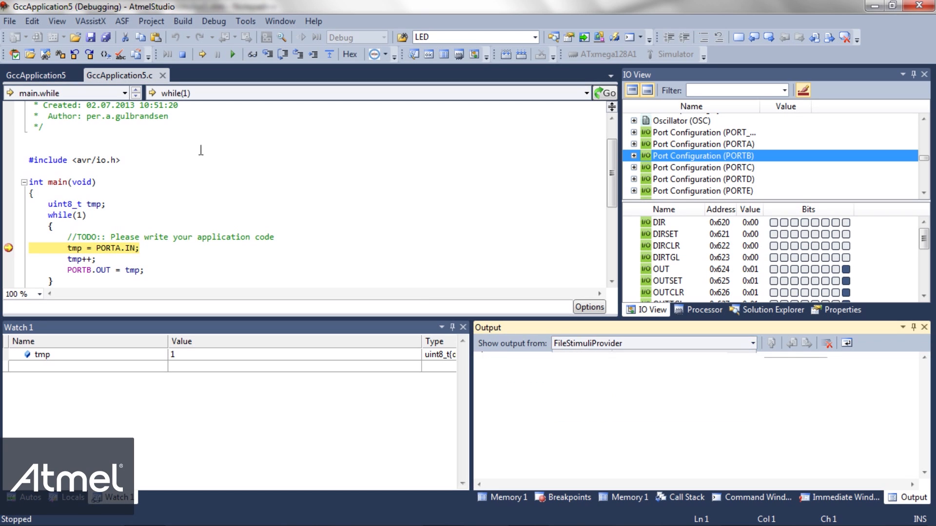
{"action": "left_click", "coordinate": [232, 55]}
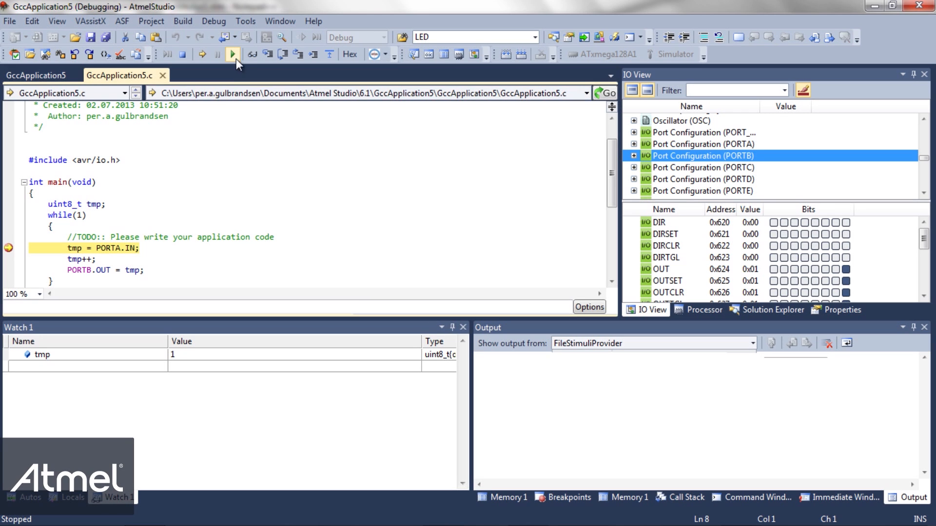
Continue through the breakpoint hits until tmp reaches 5 and all stimuli files close
{"action": "left_click", "coordinate": [232, 54]}
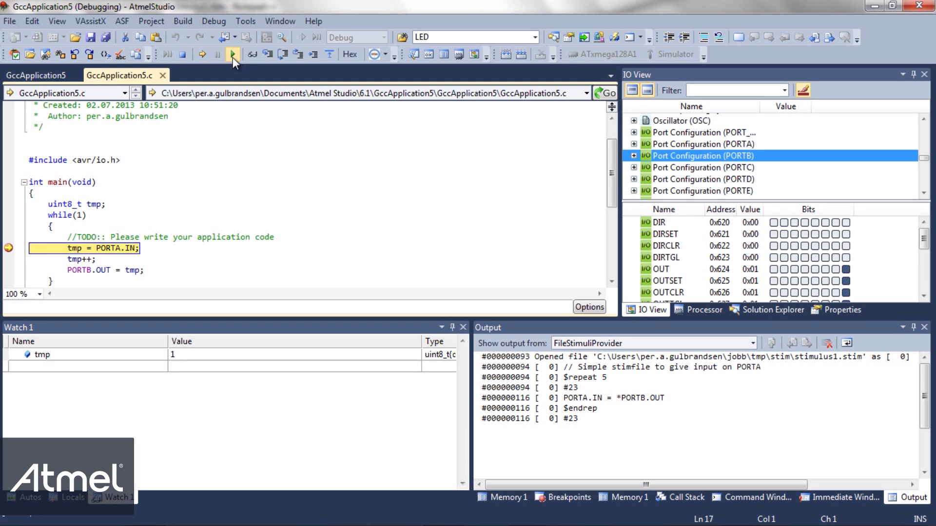
{"action": "left_click", "coordinate": [232, 55]}
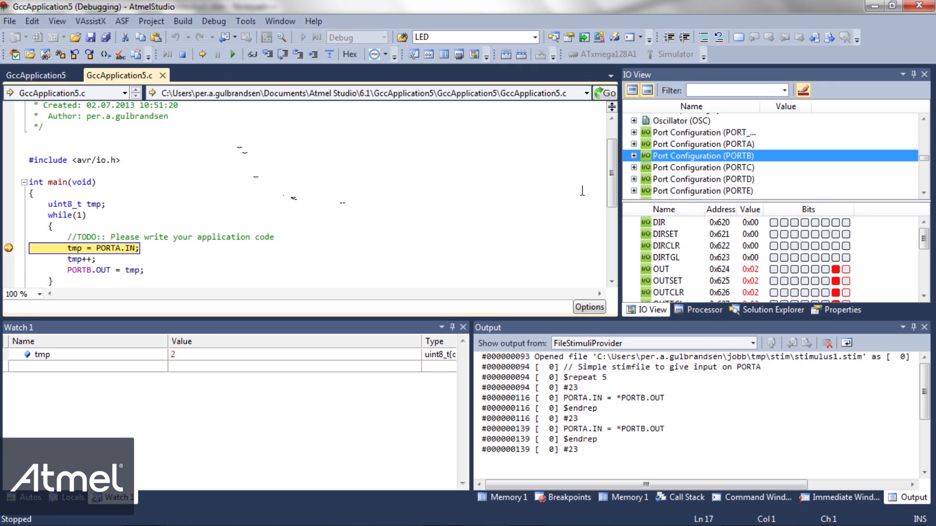
{"action": "mouse_move", "coordinate": [706, 155]}
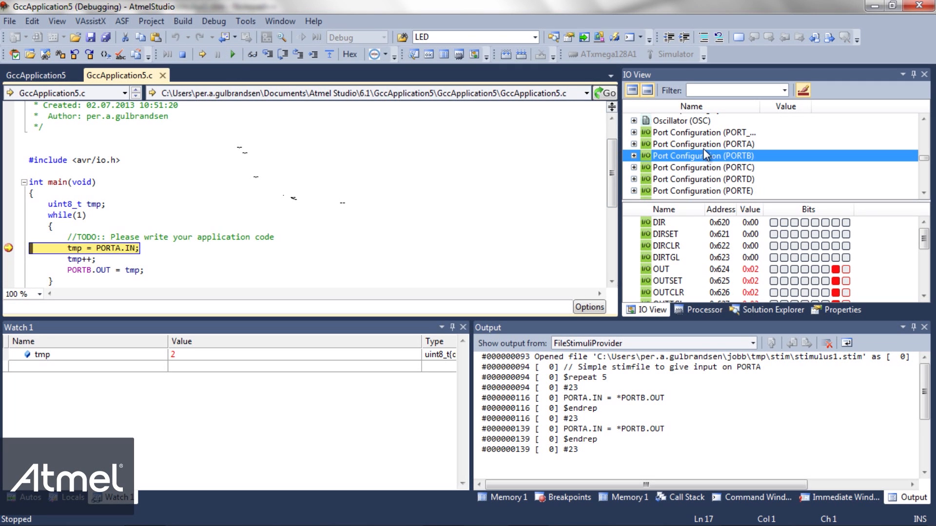
{"action": "mouse_move", "coordinate": [203, 93]}
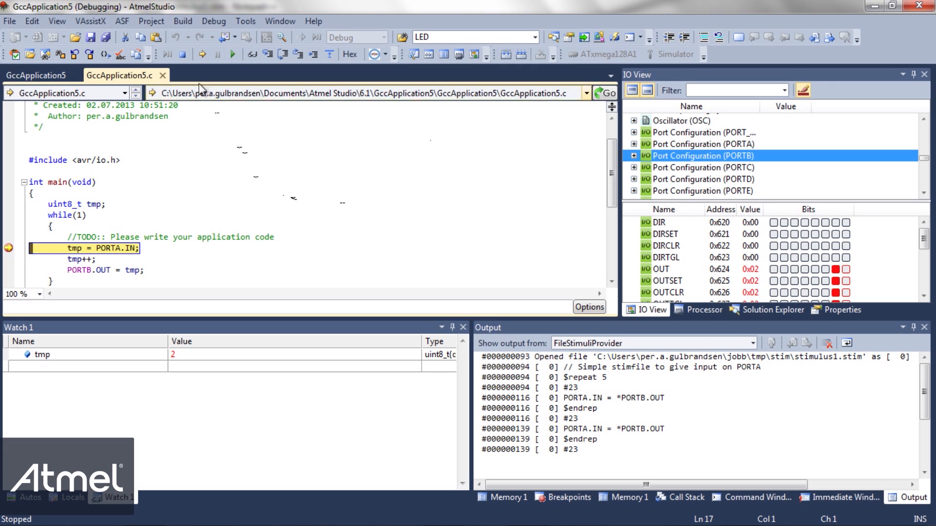
{"action": "left_click", "coordinate": [232, 55]}
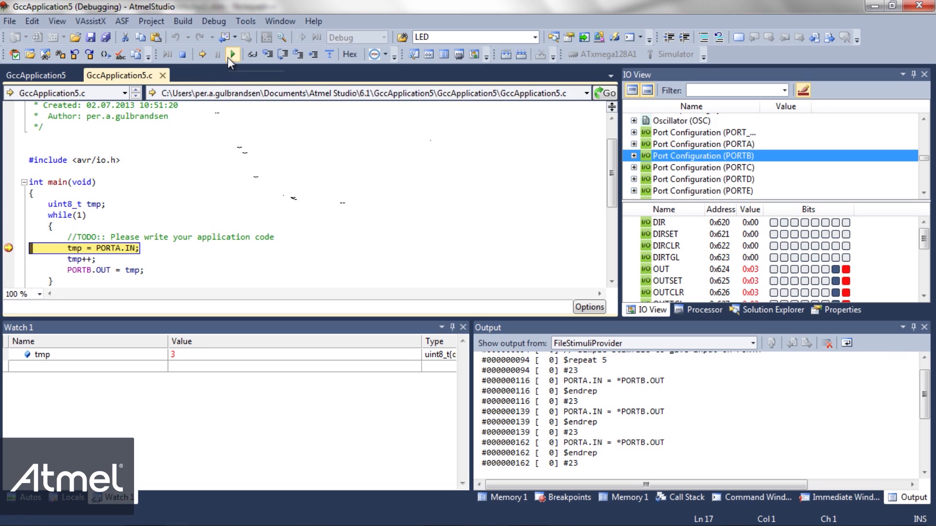
{"action": "left_click", "coordinate": [232, 55]}
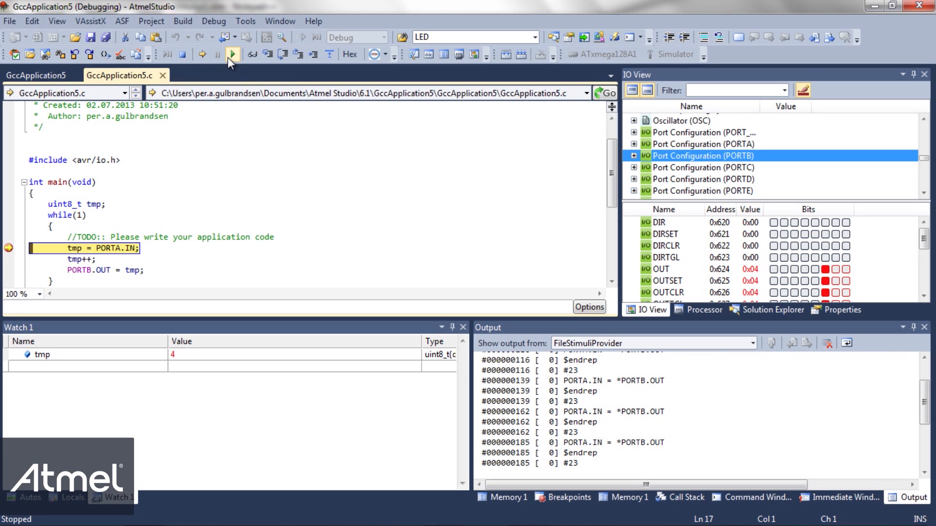
{"action": "left_click", "coordinate": [232, 54]}
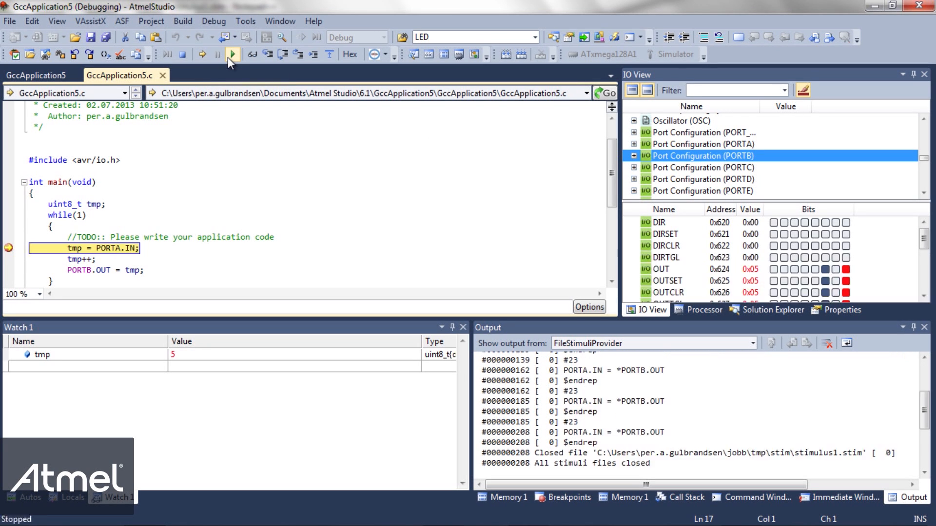
{"action": "left_click", "coordinate": [232, 54]}
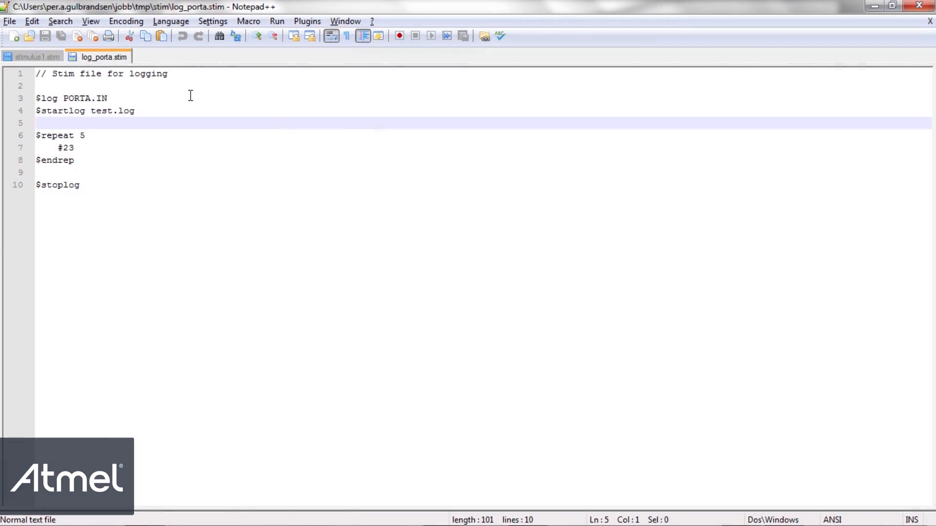
Walk through log_porta.stim's $log PORTA.IN, $startlog and #23 delay lines
{"action": "left_click", "coordinate": [107, 98]}
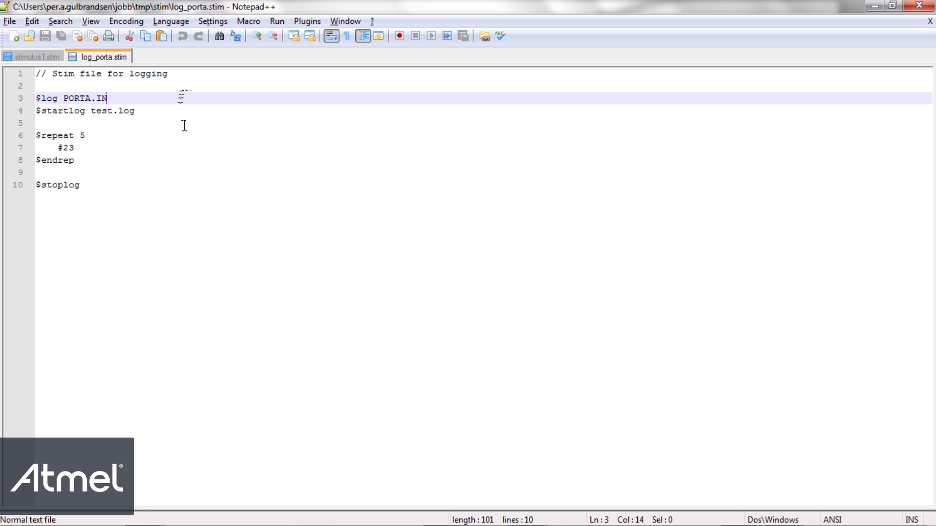
{"action": "left_click", "coordinate": [135, 112]}
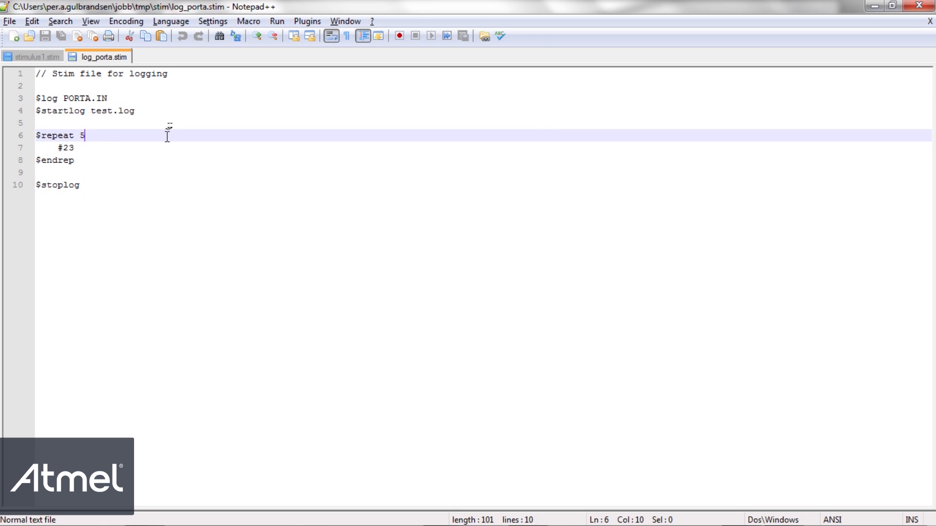
{"action": "left_click", "coordinate": [65, 148]}
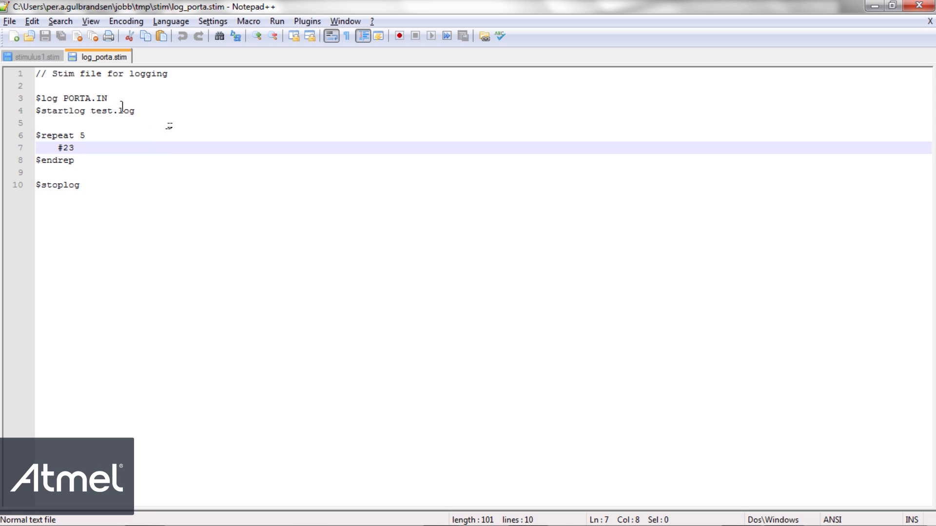
{"action": "mouse_move", "coordinate": [35, 62]}
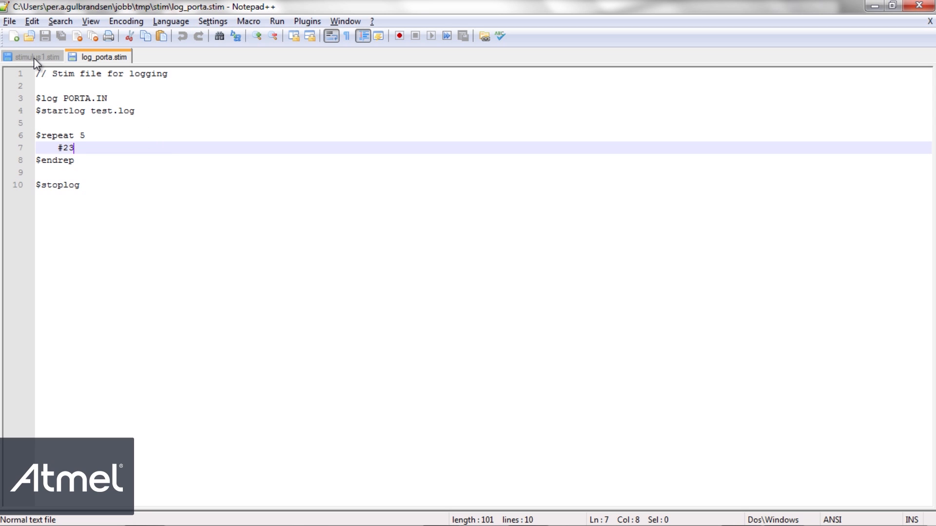
{"action": "mouse_move", "coordinate": [32, 57]}
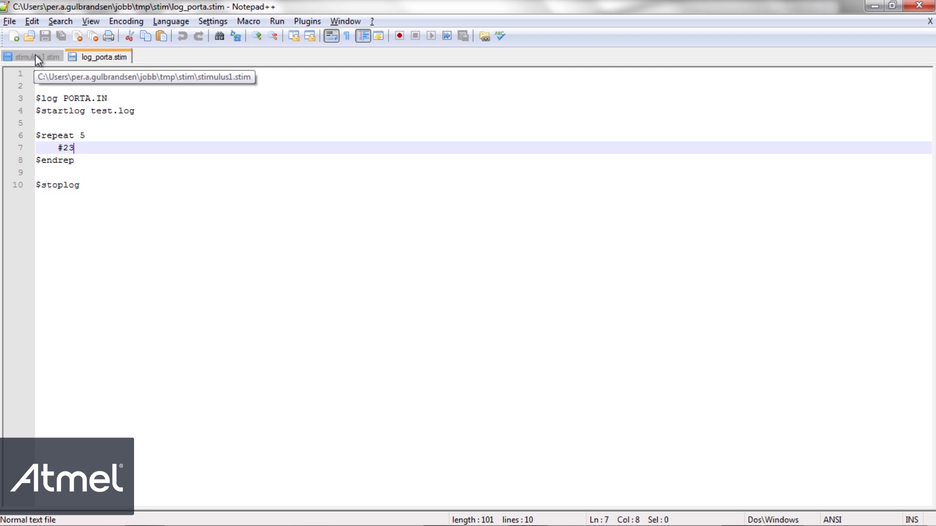
Add a $stimulate log_porta.stim line above the $repeat loop in stimulus1.stim and save
{"action": "left_click", "coordinate": [33, 57]}
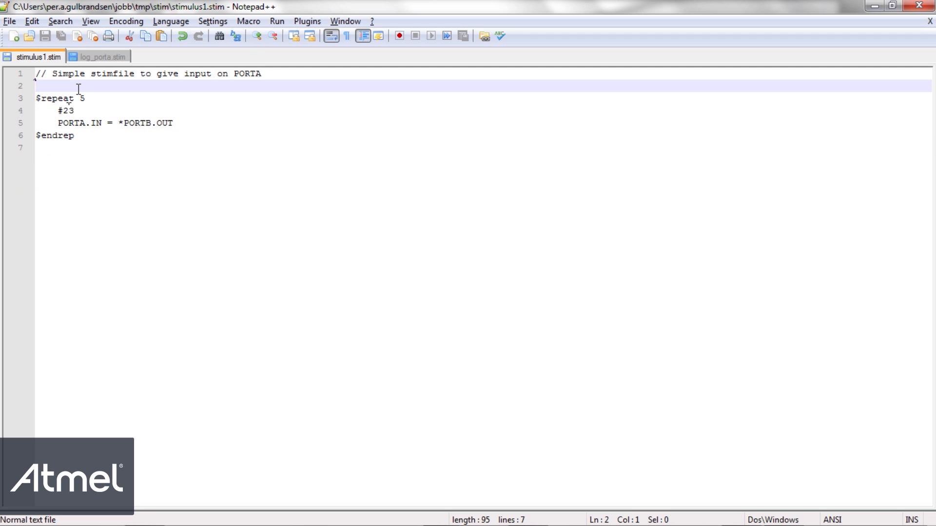
{"action": "left_click", "coordinate": [36, 85]}
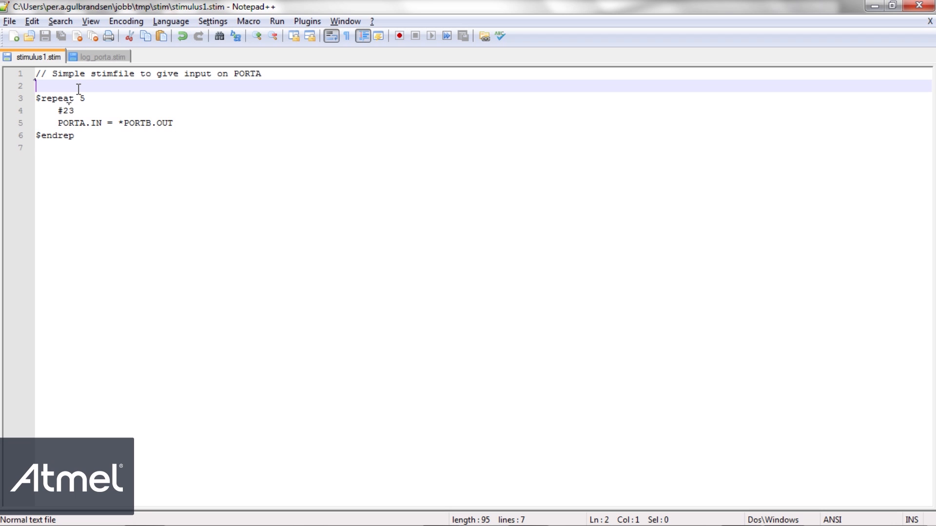
{"action": "type", "text": "$stimulate log_porta.stim"}
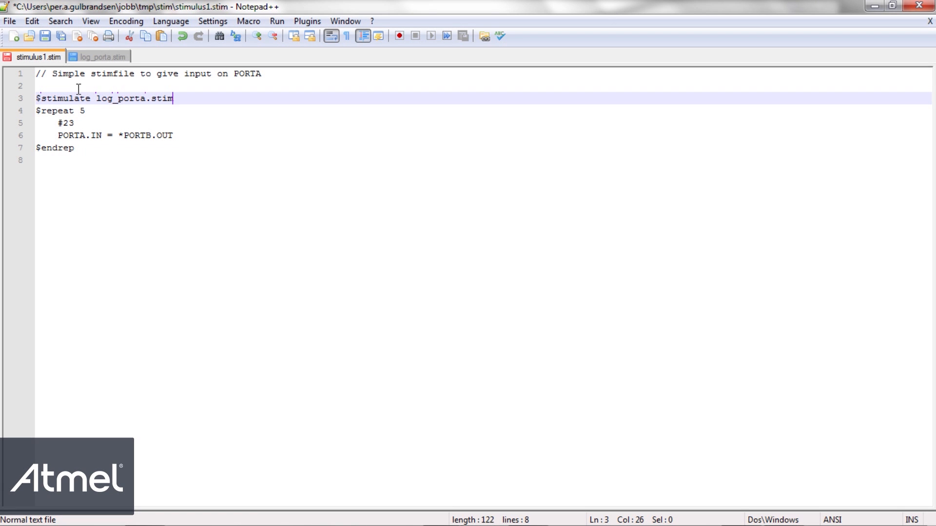
{"action": "key", "text": "Enter"}
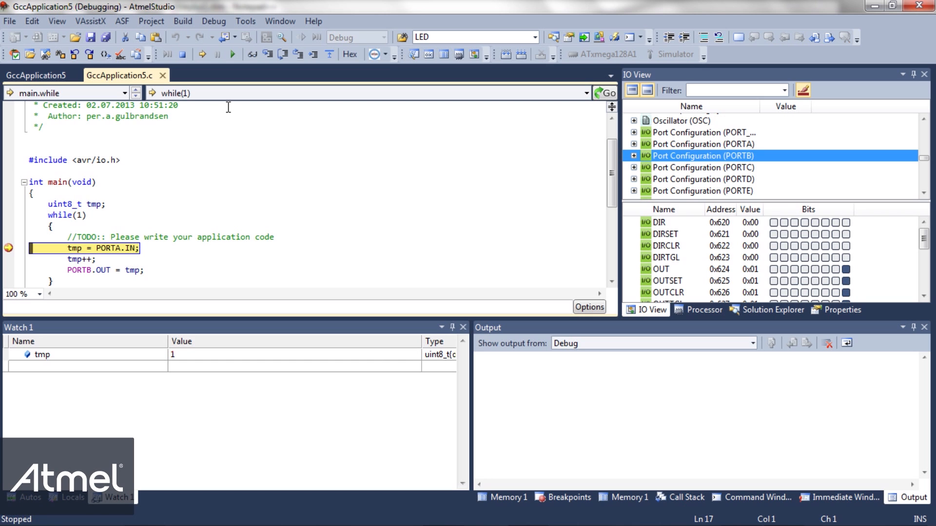
{"action": "mouse_move", "coordinate": [214, 21]}
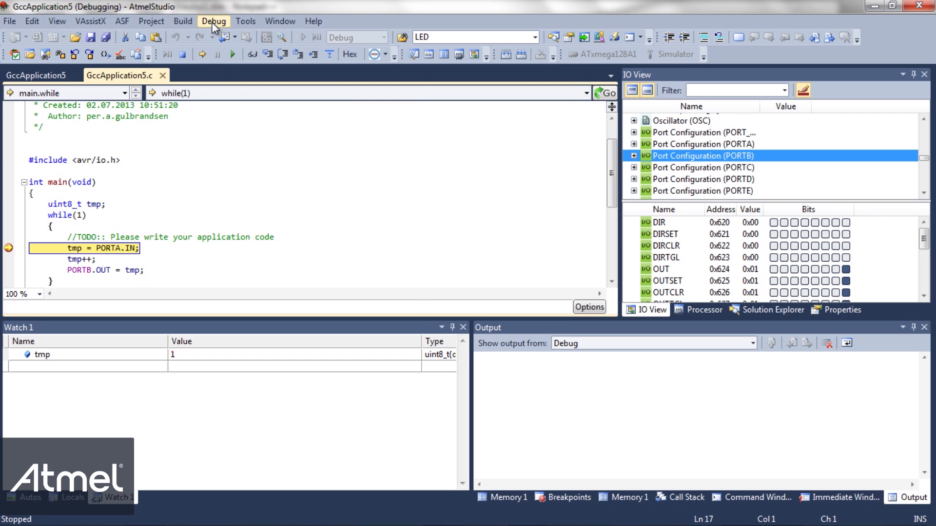
Execute the stimuli file again in the paused simulator debug session
{"action": "left_click", "coordinate": [213, 21]}
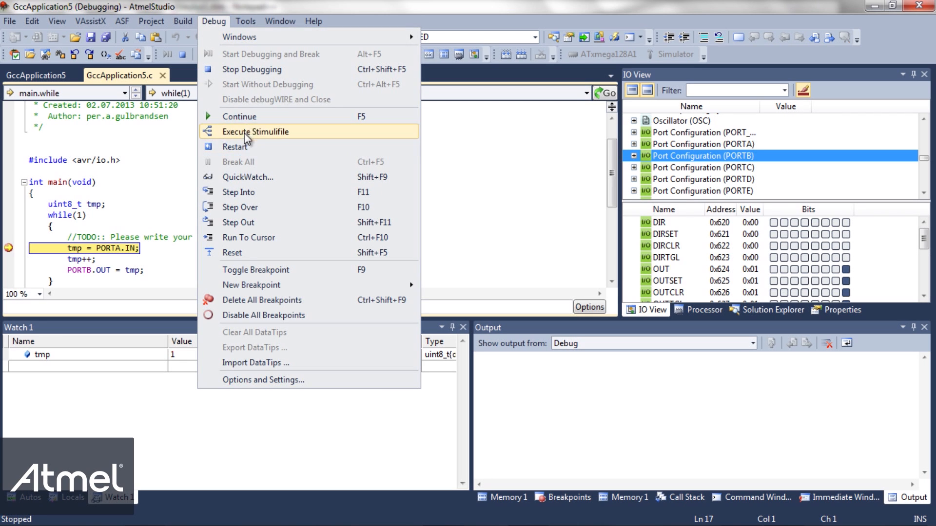
{"action": "left_click", "coordinate": [256, 132]}
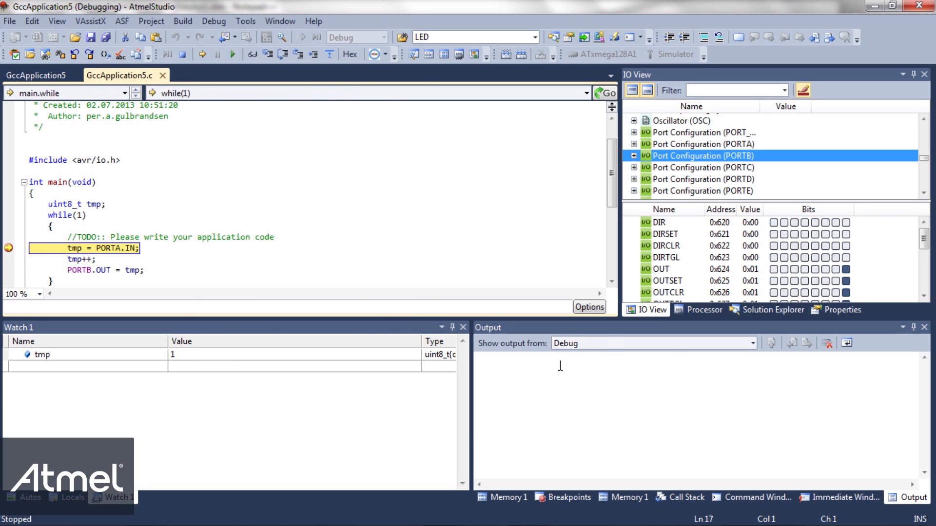
Show and clear FileStimuliProvider output, then run so log_porta.stim logging to test.log appears
{"action": "left_click", "coordinate": [750, 343]}
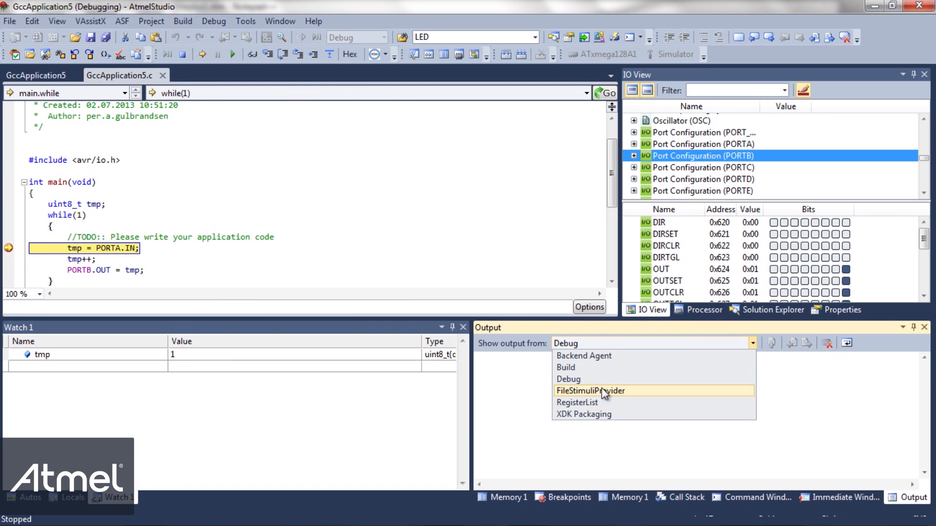
{"action": "left_click", "coordinate": [590, 391]}
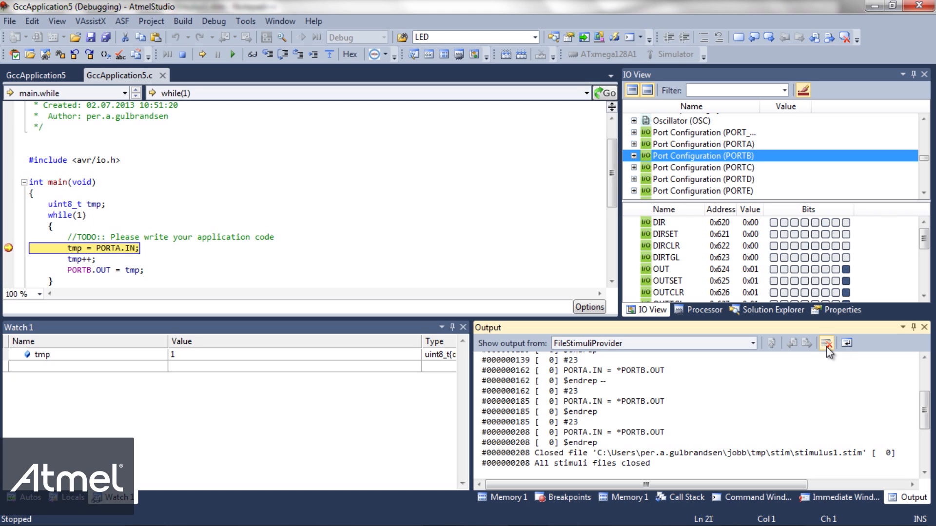
{"action": "mouse_move", "coordinate": [828, 345]}
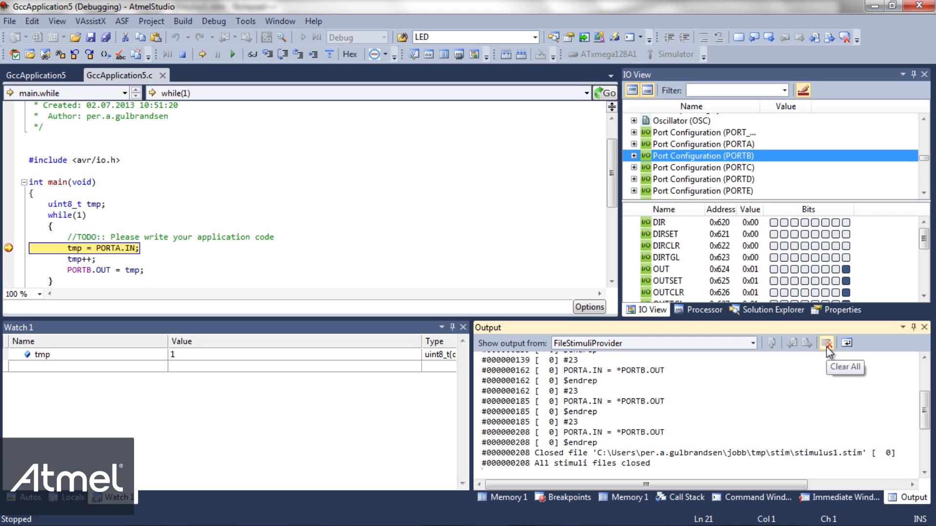
{"action": "left_click", "coordinate": [827, 343]}
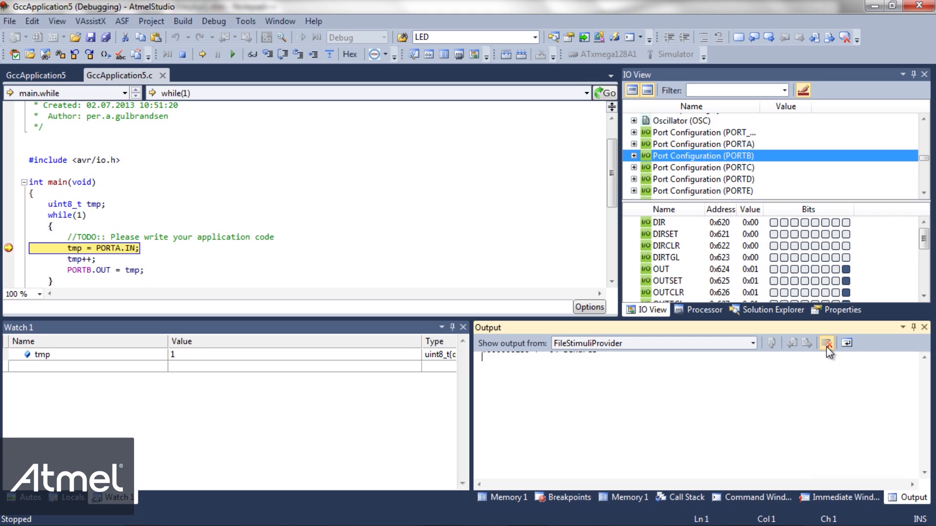
{"action": "left_click", "coordinate": [828, 343]}
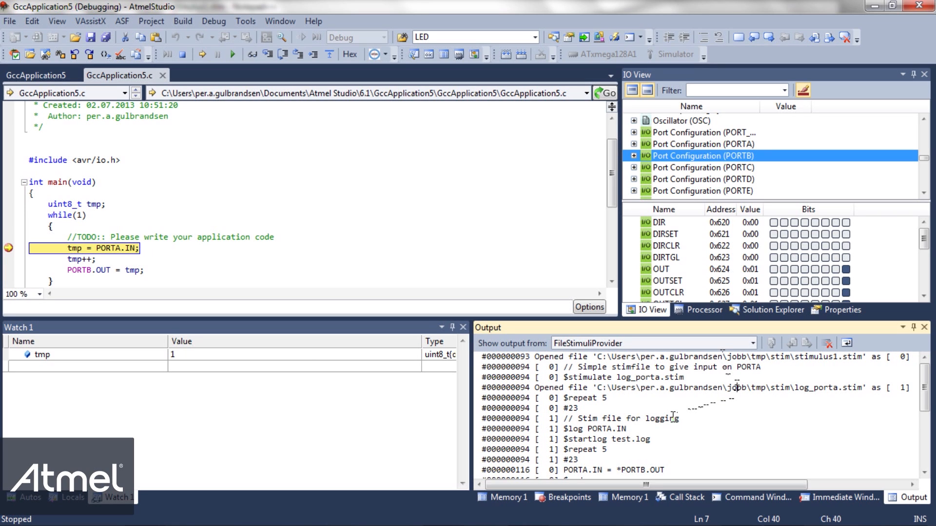
{"action": "scroll", "scroll_direction": "down", "scroll_amount": 3}
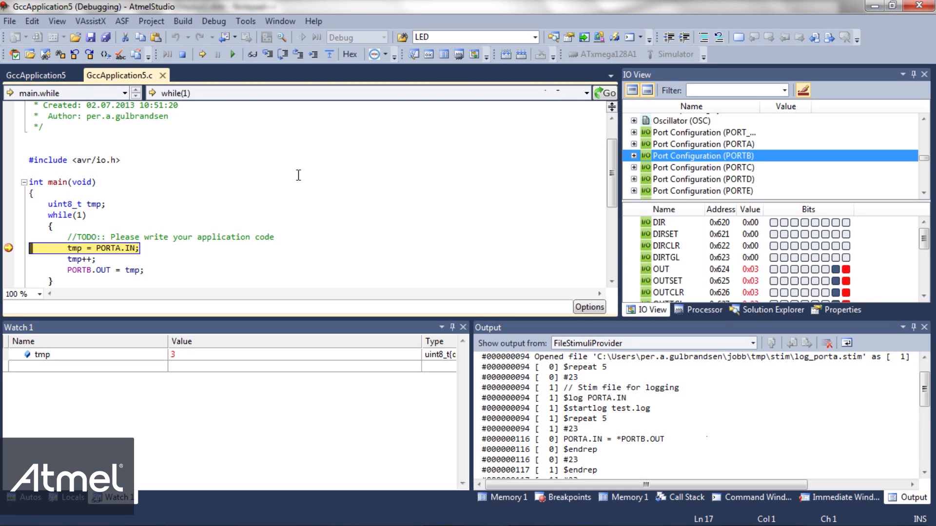
{"action": "left_click", "coordinate": [208, 55]}
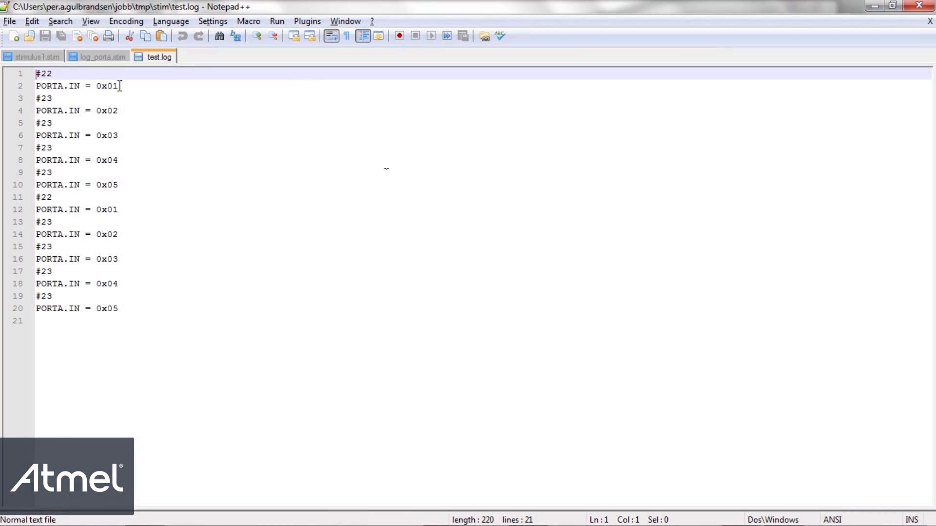
Switch from test.log to the Atmel Studio help pages in Firefox
{"action": "left_click", "coordinate": [119, 111]}
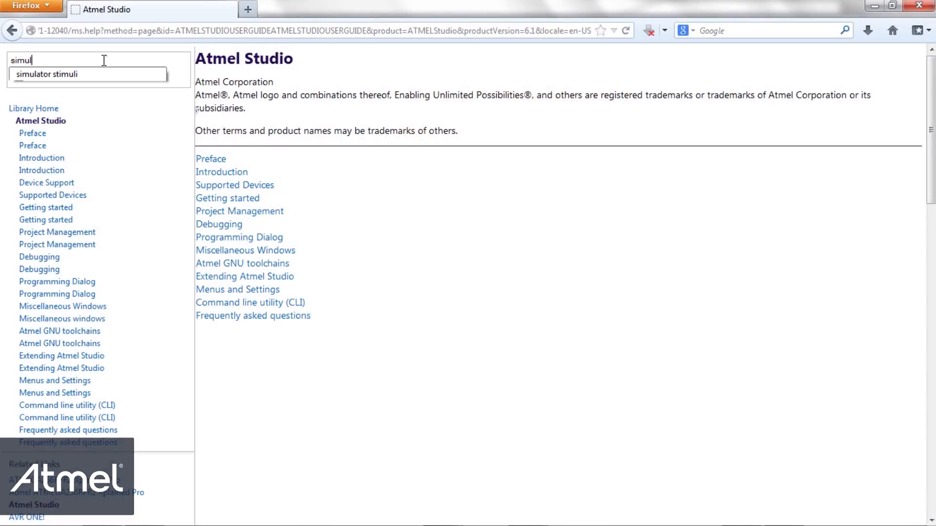
Search the help for simulator stimuli and reach the Stimuli file format page
{"action": "left_click", "coordinate": [64, 74]}
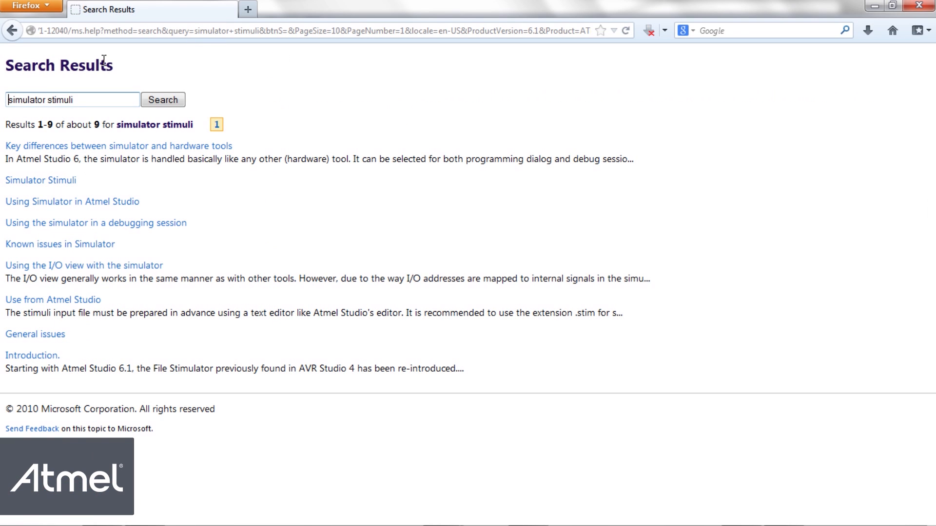
{"action": "left_click", "coordinate": [41, 180]}
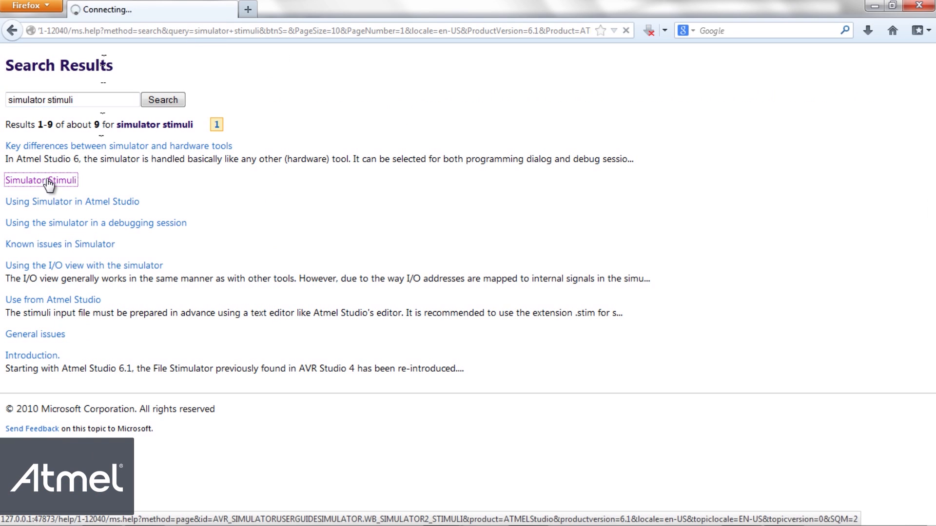
{"action": "left_click", "coordinate": [40, 180]}
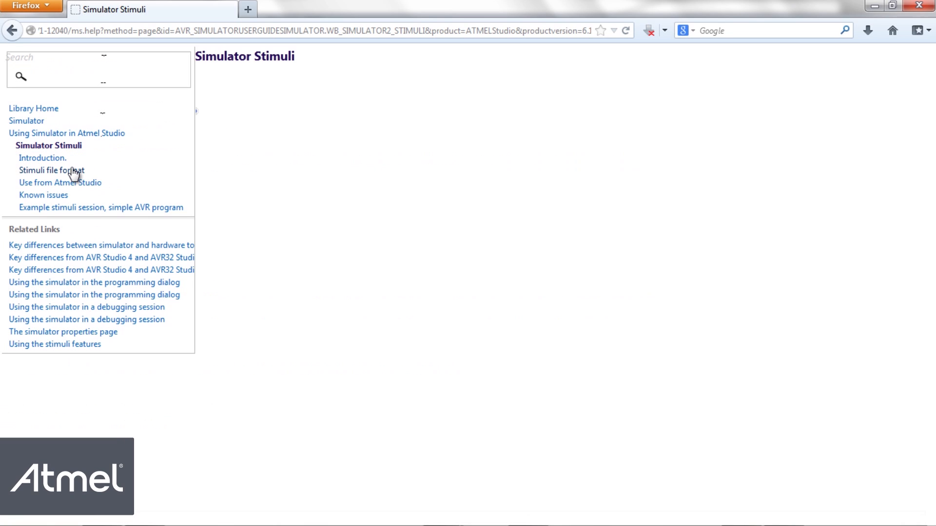
{"action": "left_click", "coordinate": [52, 170]}
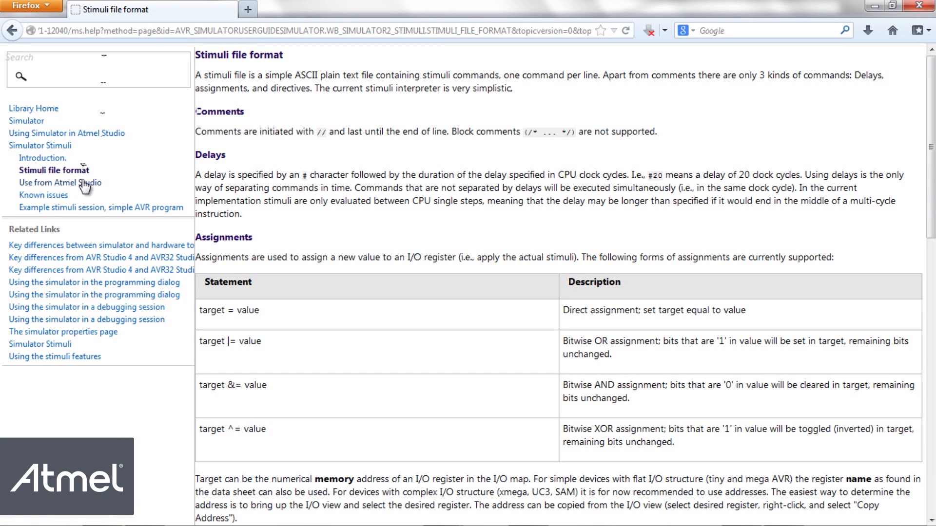
Read the Use from Atmel Studio help page, then return to Stimuli file format and scroll to its Directives table
{"action": "left_click", "coordinate": [60, 182]}
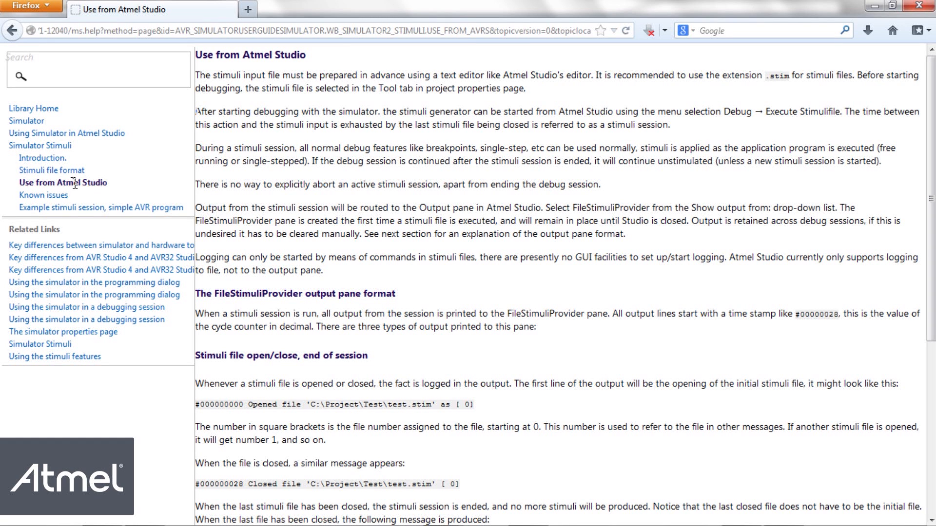
{"action": "mouse_move", "coordinate": [51, 170]}
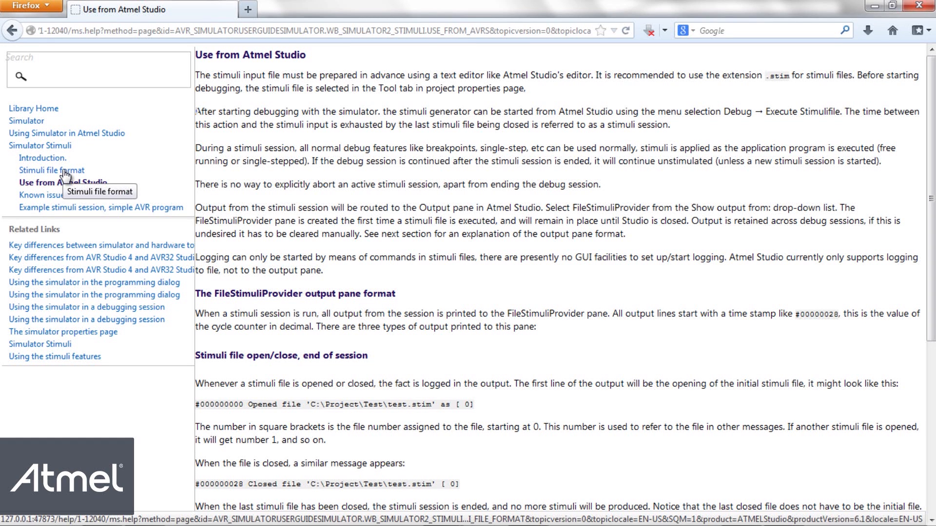
{"action": "left_click", "coordinate": [51, 169]}
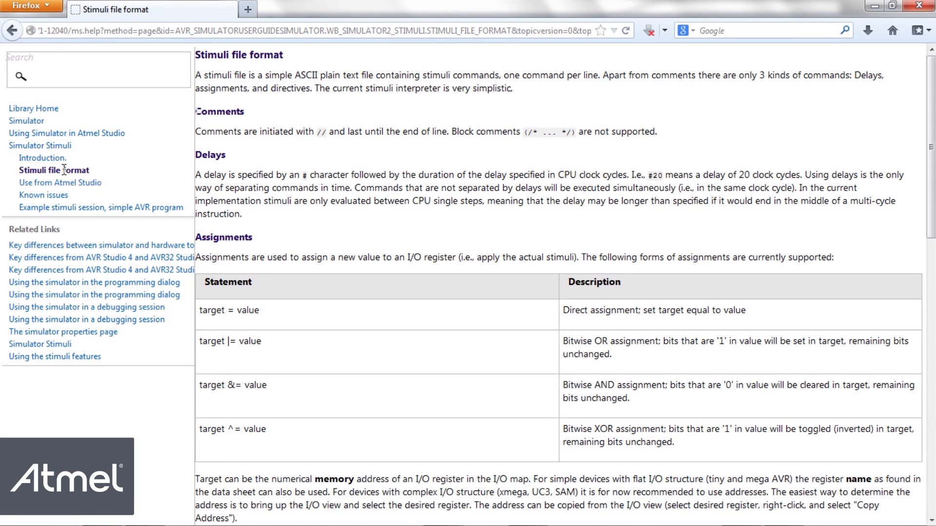
{"action": "mouse_move", "coordinate": [348, 254]}
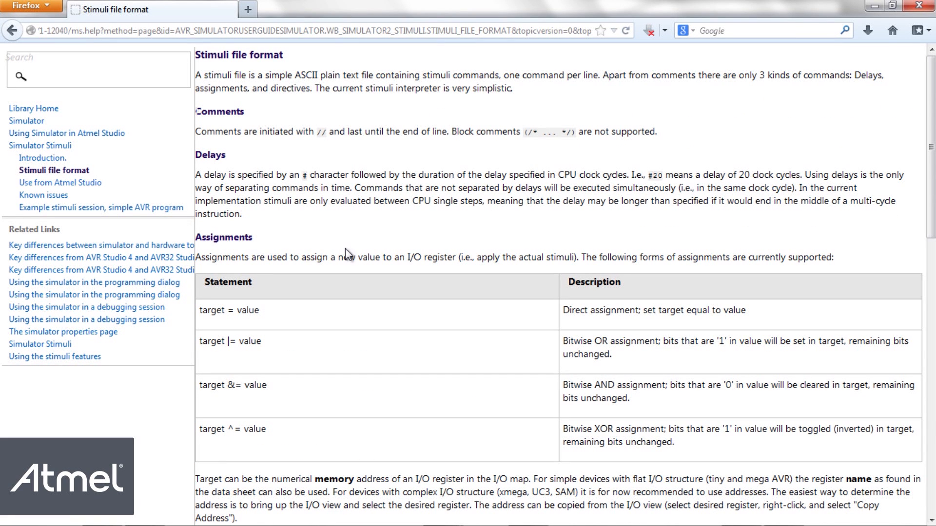
{"action": "scroll", "scroll_direction": "down", "scroll_amount": 3}
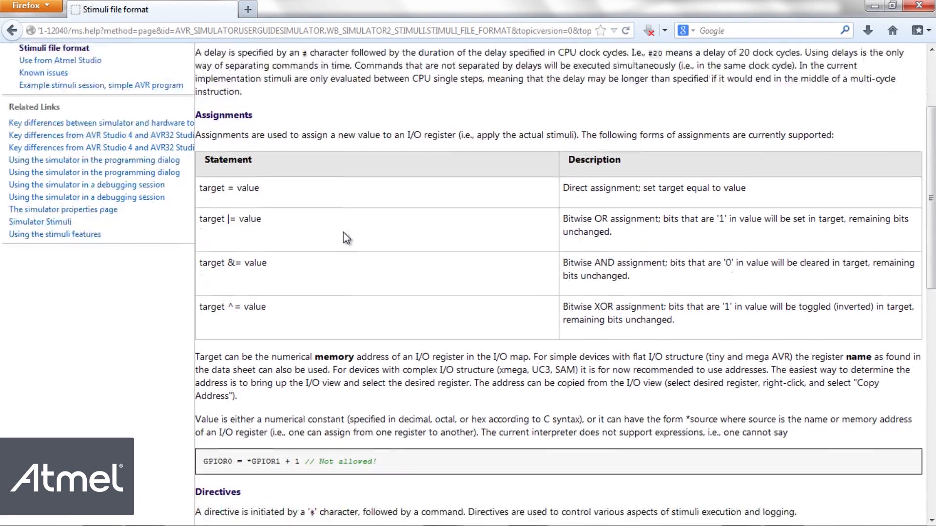
{"action": "scroll", "scroll_direction": "down", "scroll_amount": 3}
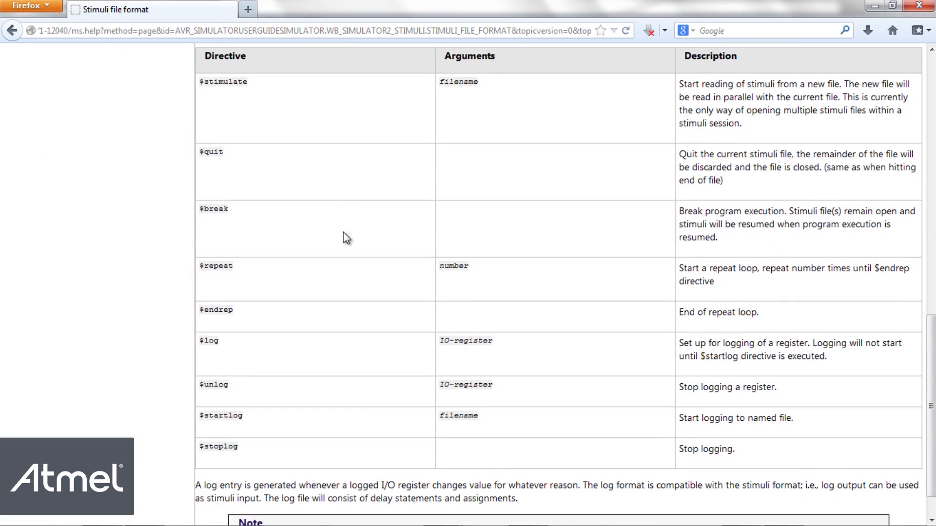
{"action": "scroll", "scroll_direction": "down", "scroll_amount": 3}
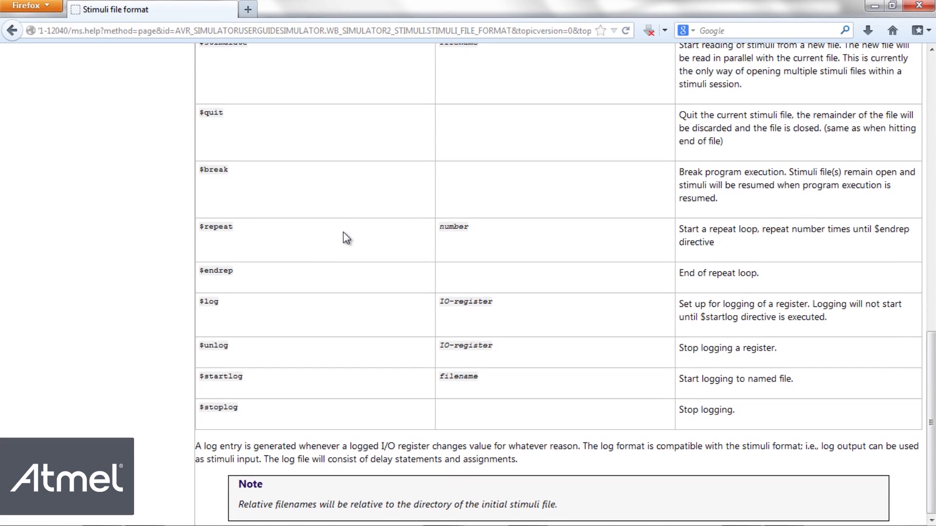